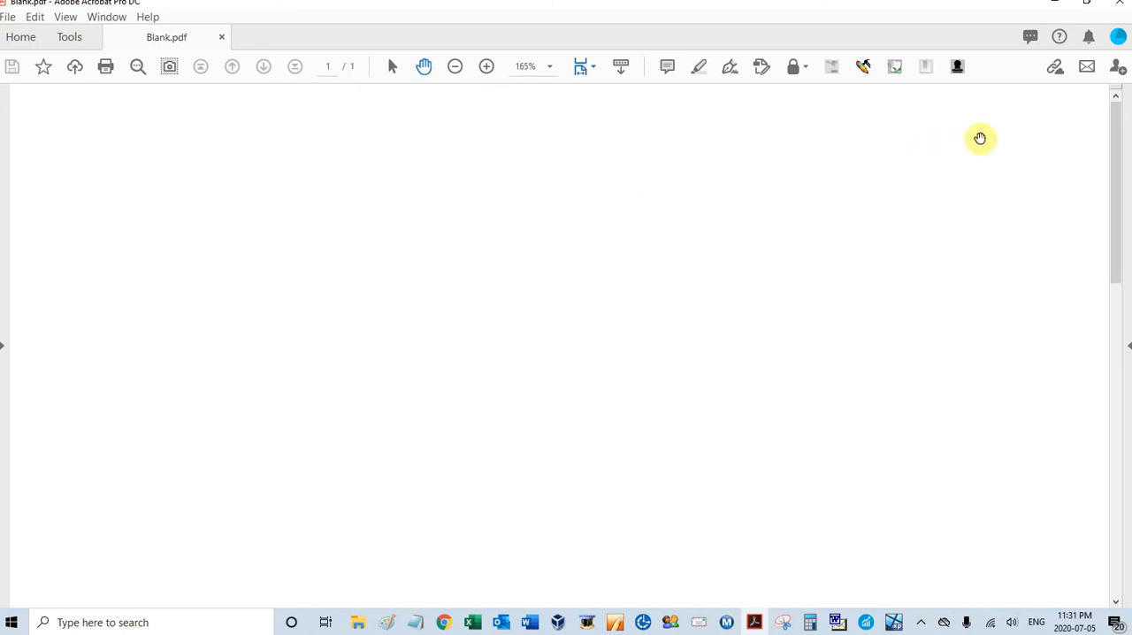
mouse_move(975, 125)
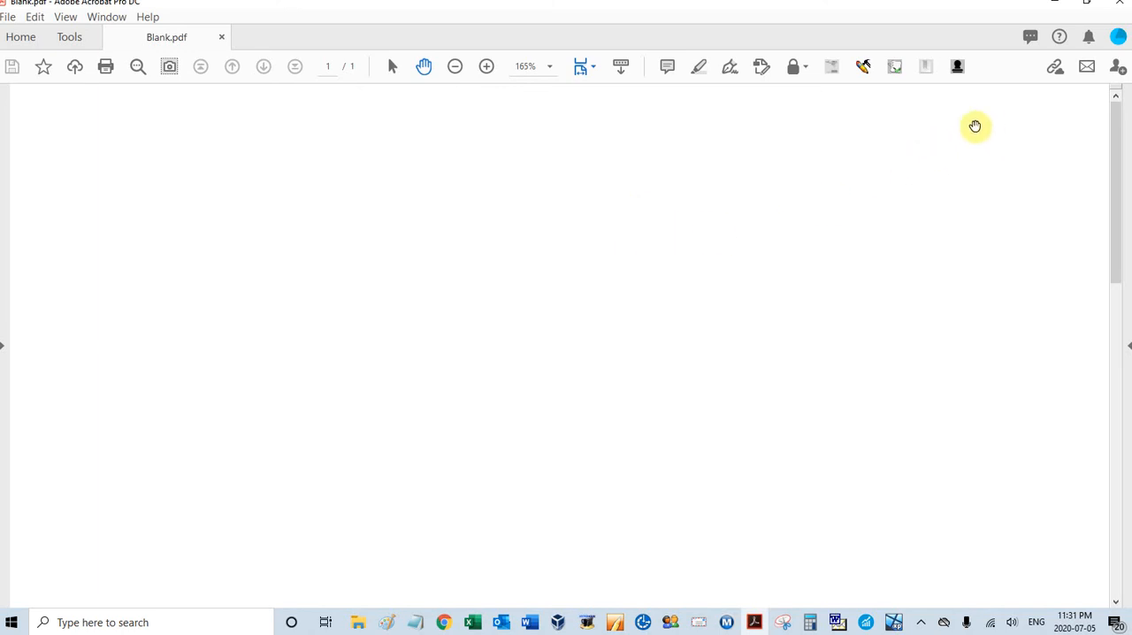
mouse_move(988, 123)
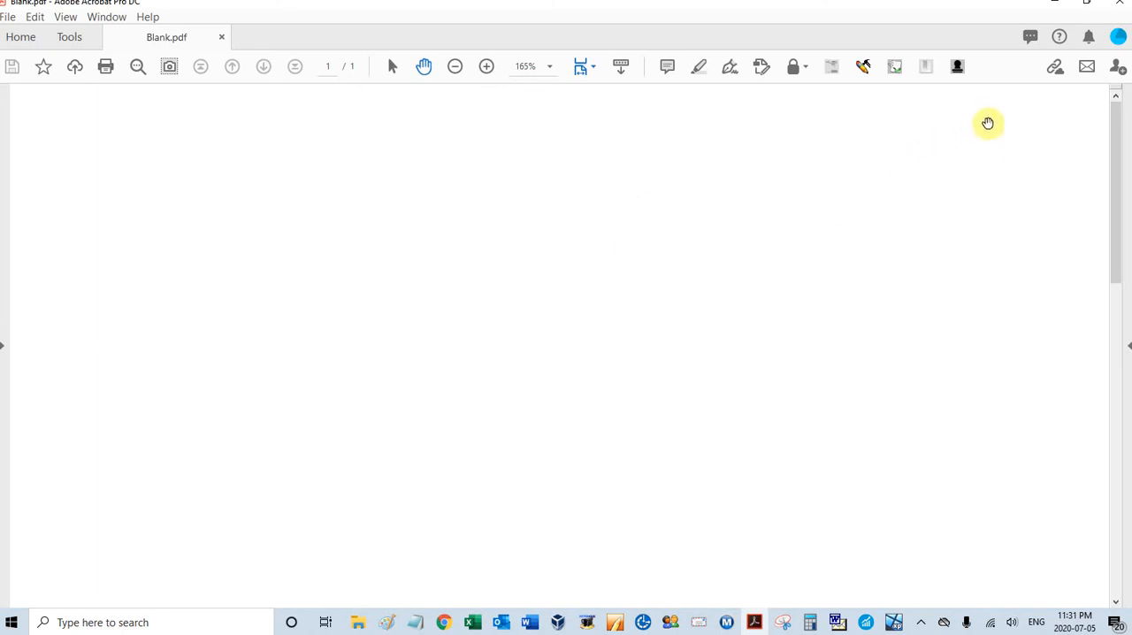
mouse_move(1000, 73)
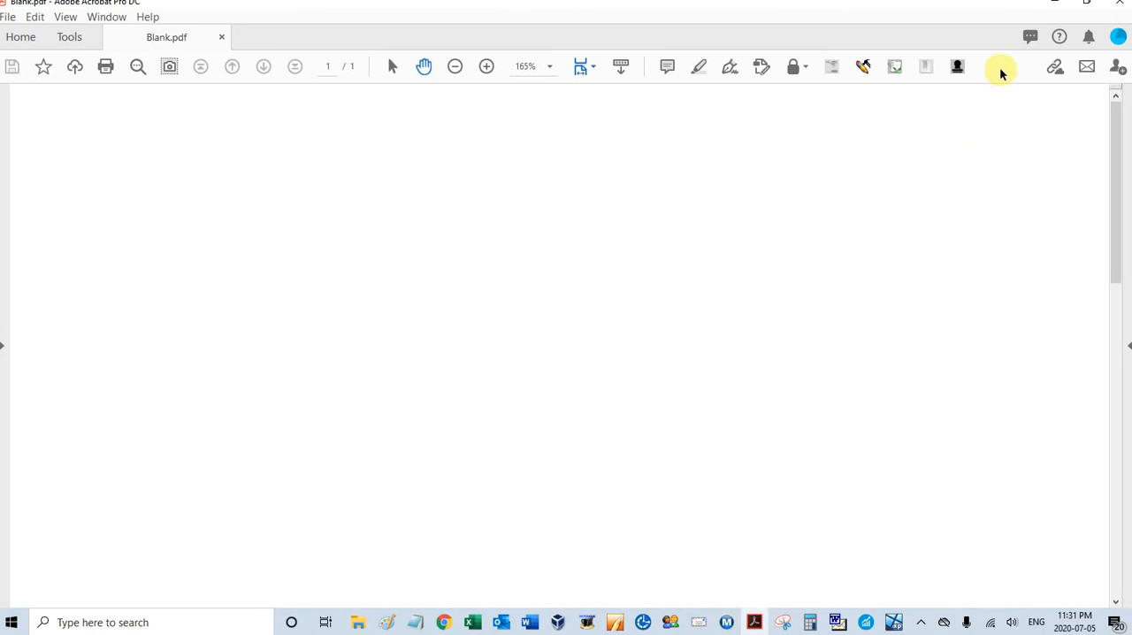
mouse_move(936, 66)
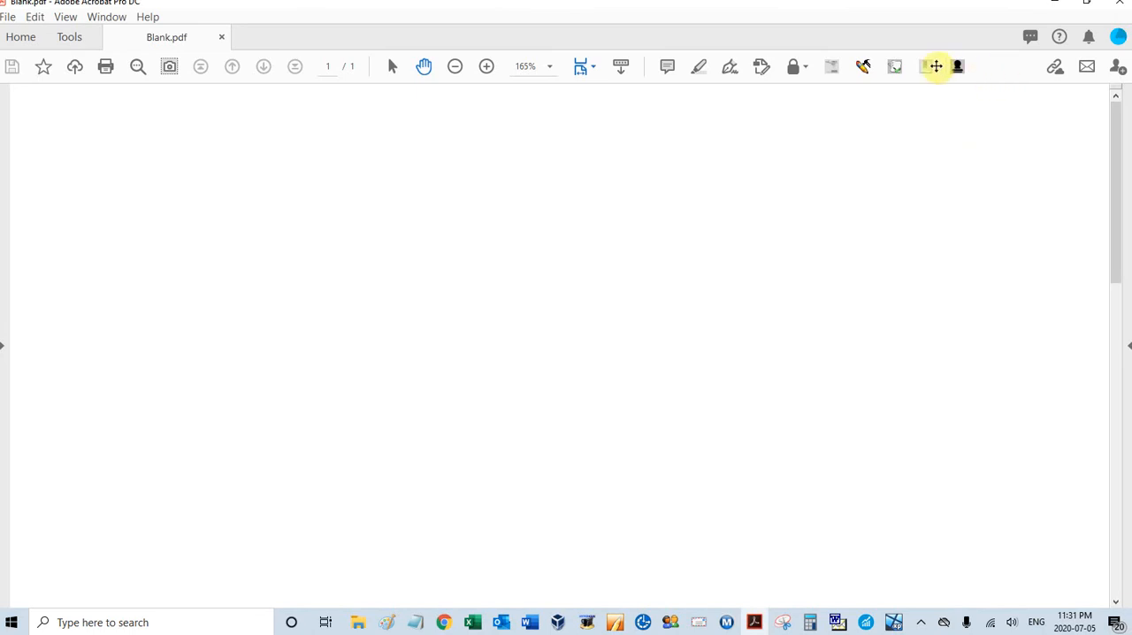
mouse_move(690, 80)
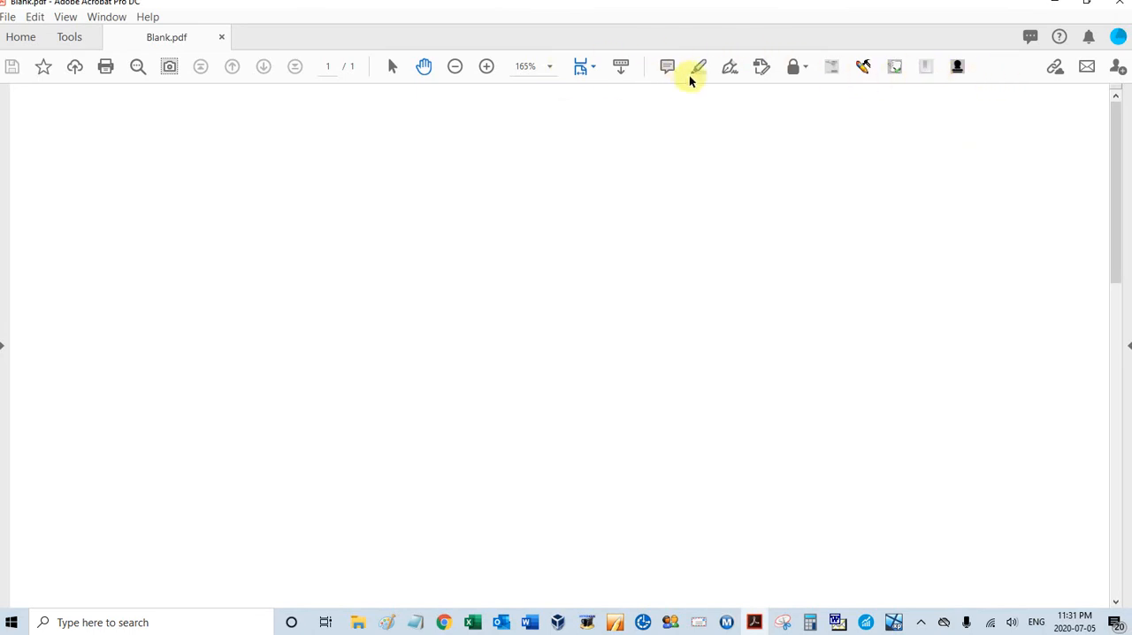
mouse_move(1006, 80)
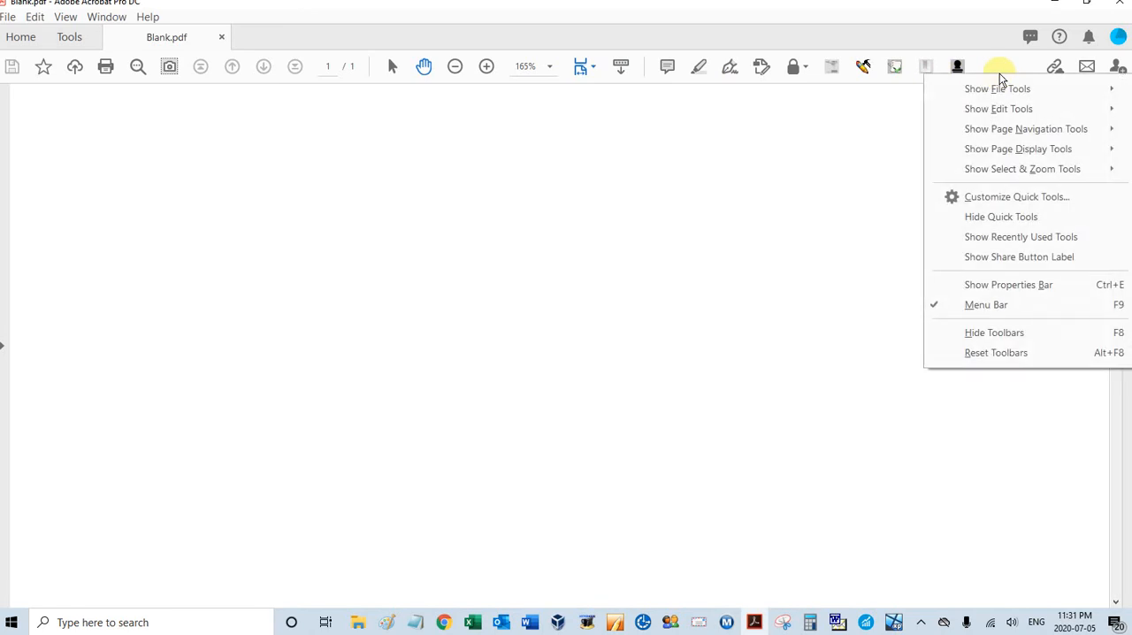
mouse_move(1000, 108)
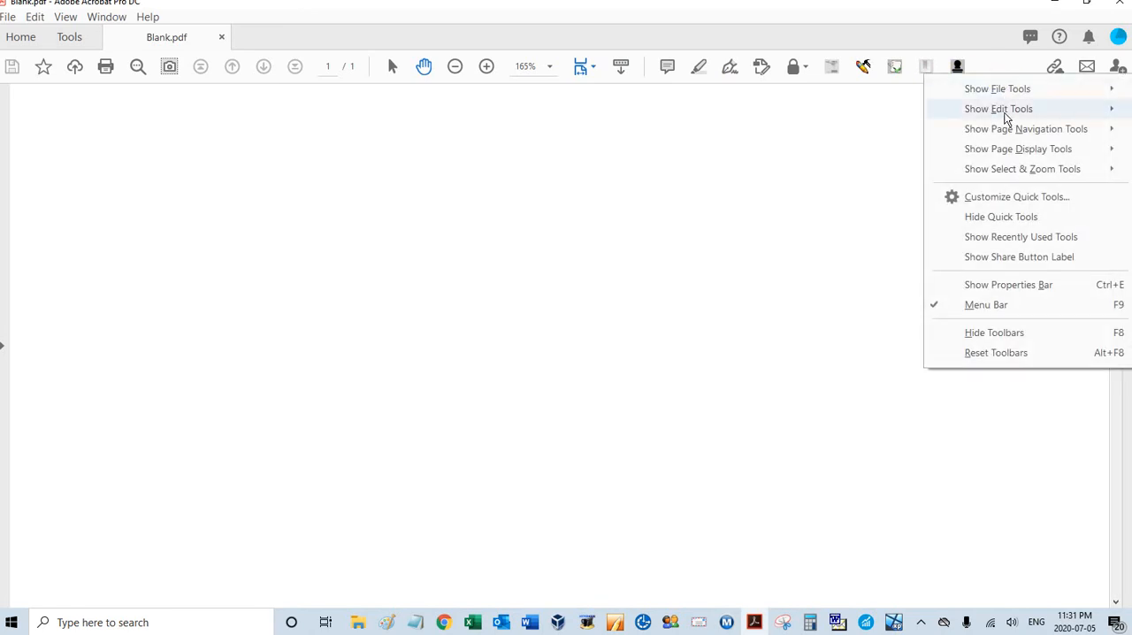
mouse_move(985, 196)
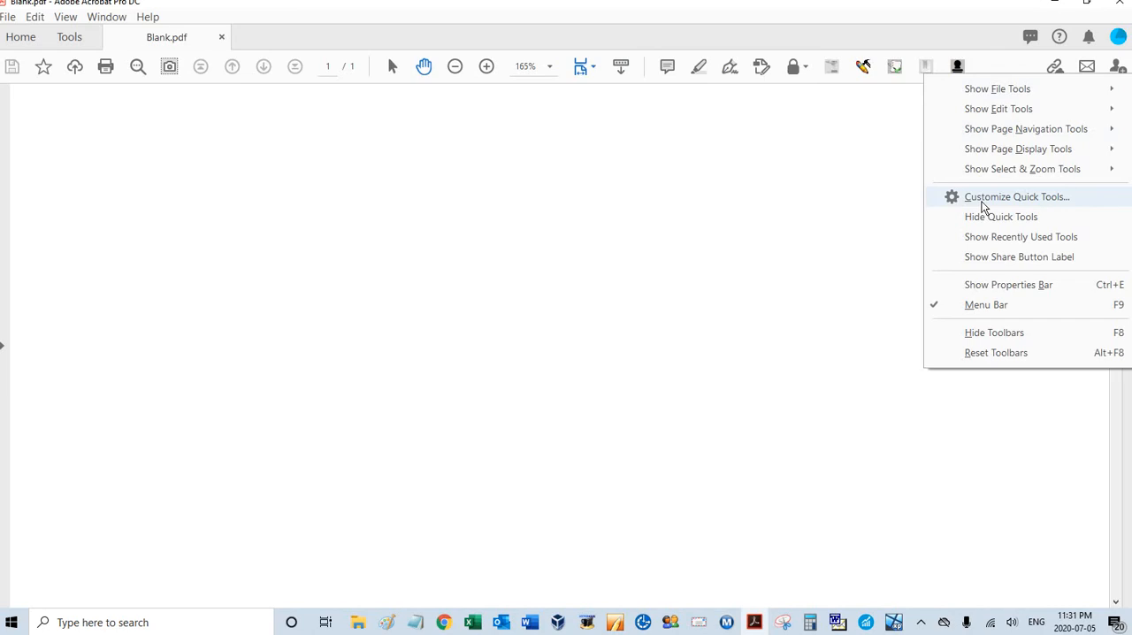
Open the Customize Quick Tools dialog and expand the Add-on Tools category.
click(1017, 196)
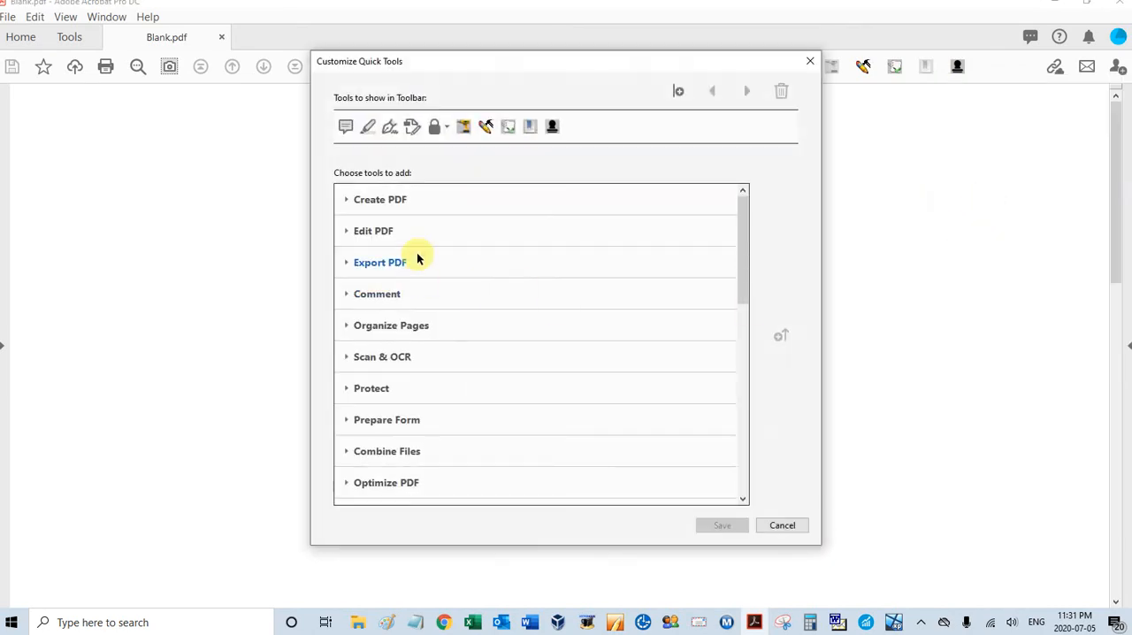
mouse_move(746, 274)
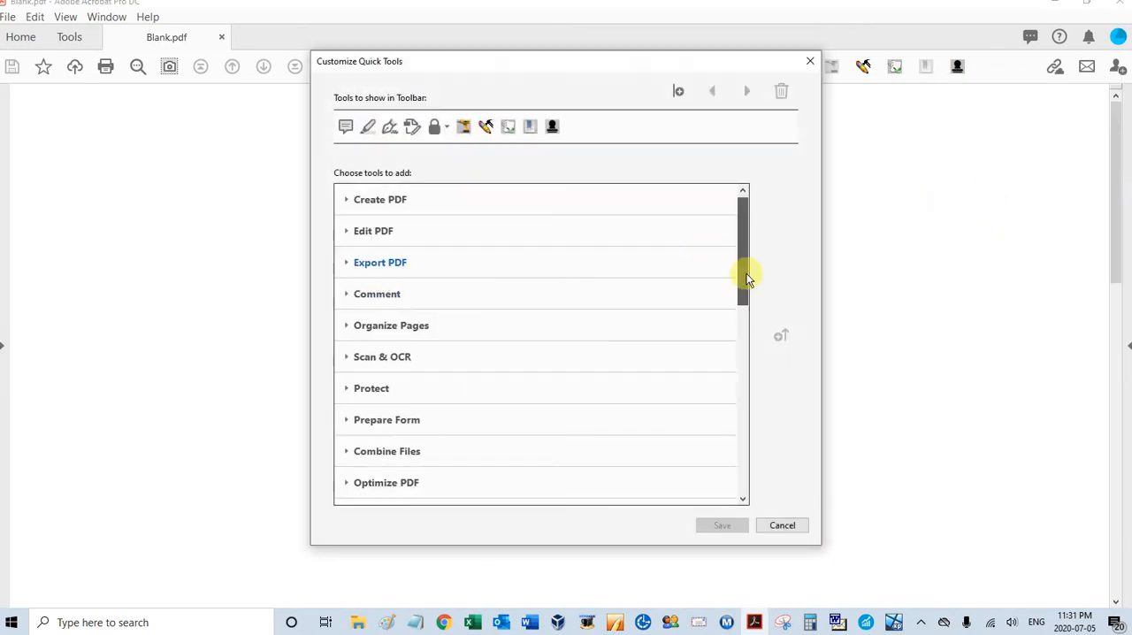
scroll(down, 3)
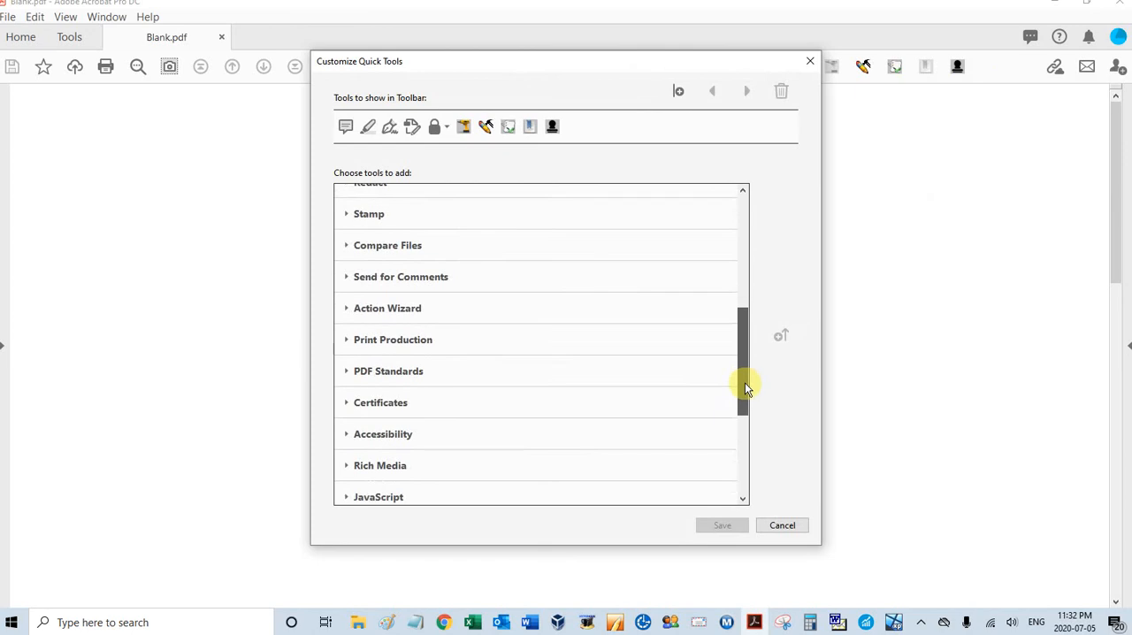
scroll(down, 3)
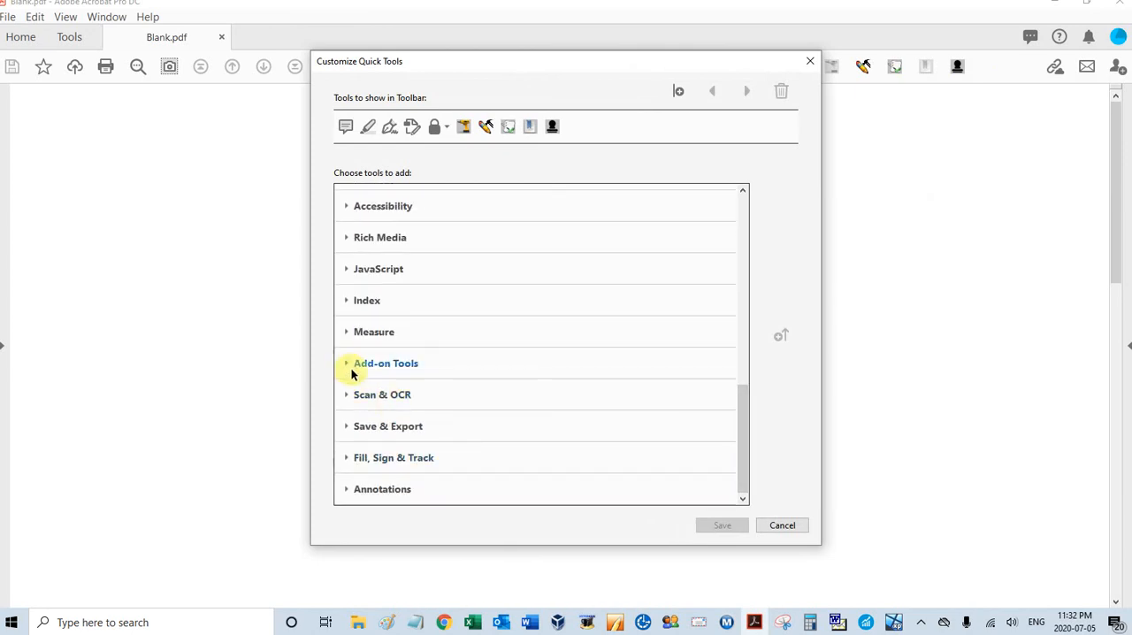
click(386, 363)
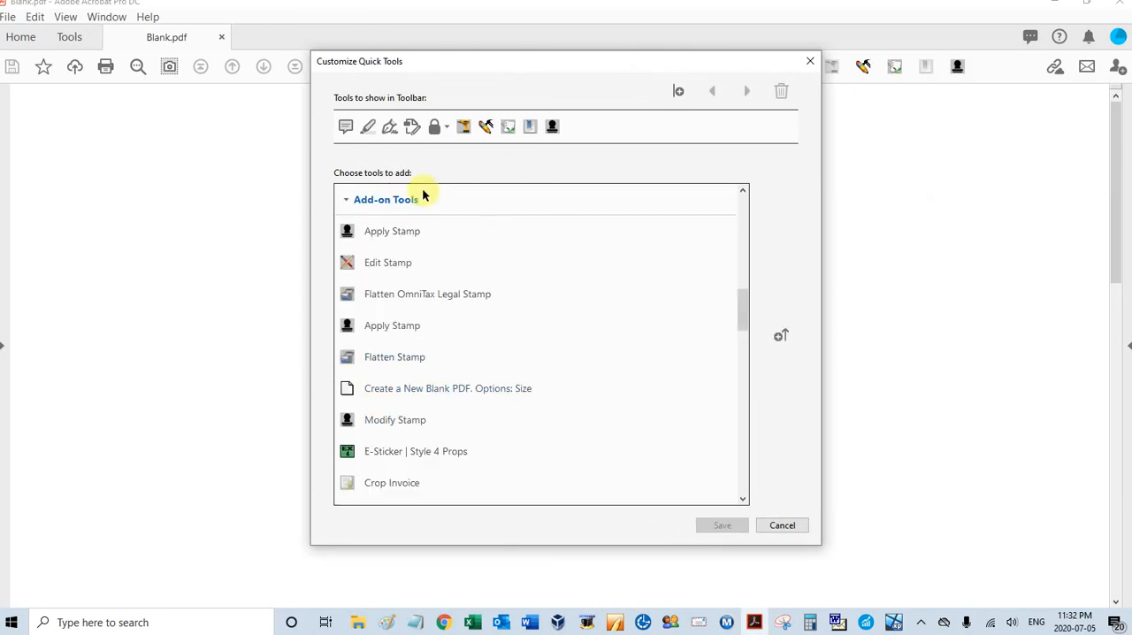
Select the PAS Exhibit Stamp tool and move it to the leftmost position.
scroll(up, 3)
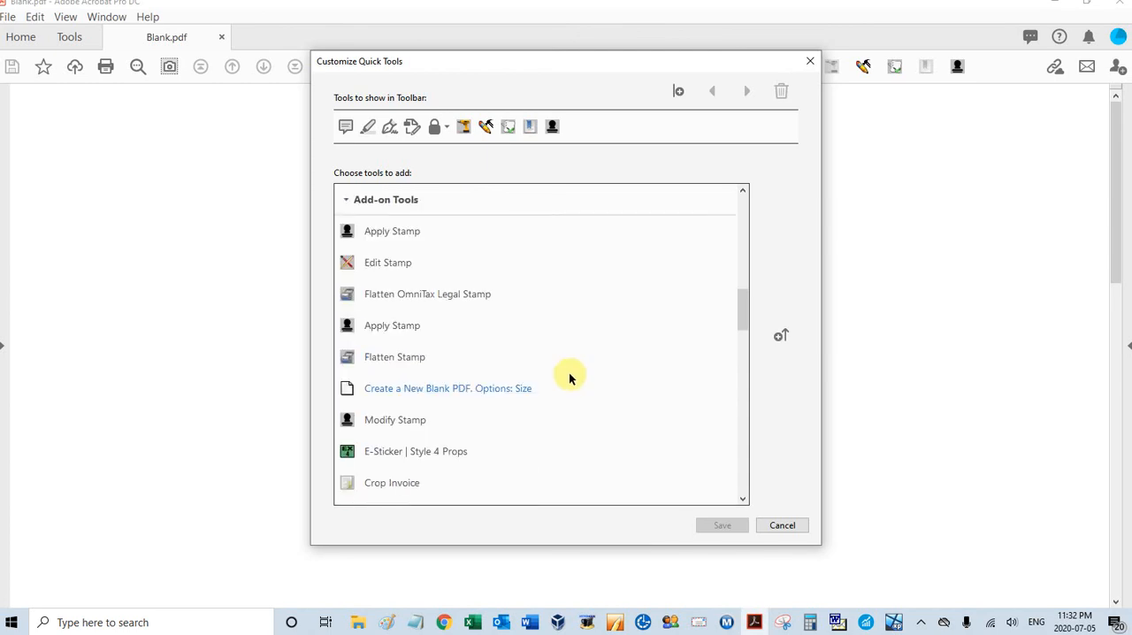
scroll(down, 3)
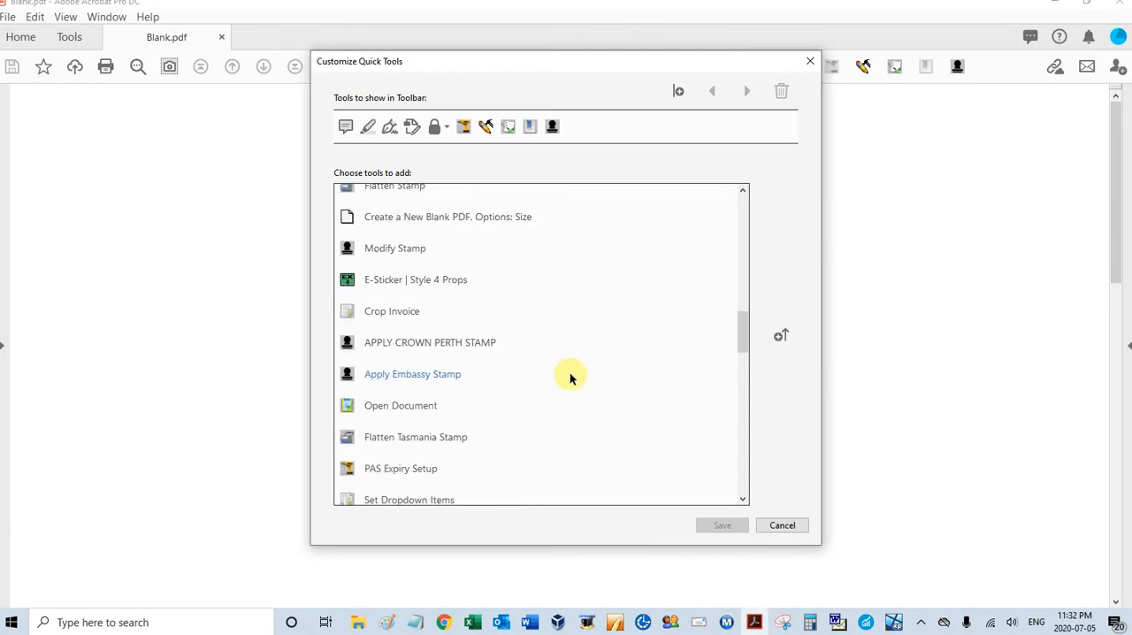
scroll(down, 3)
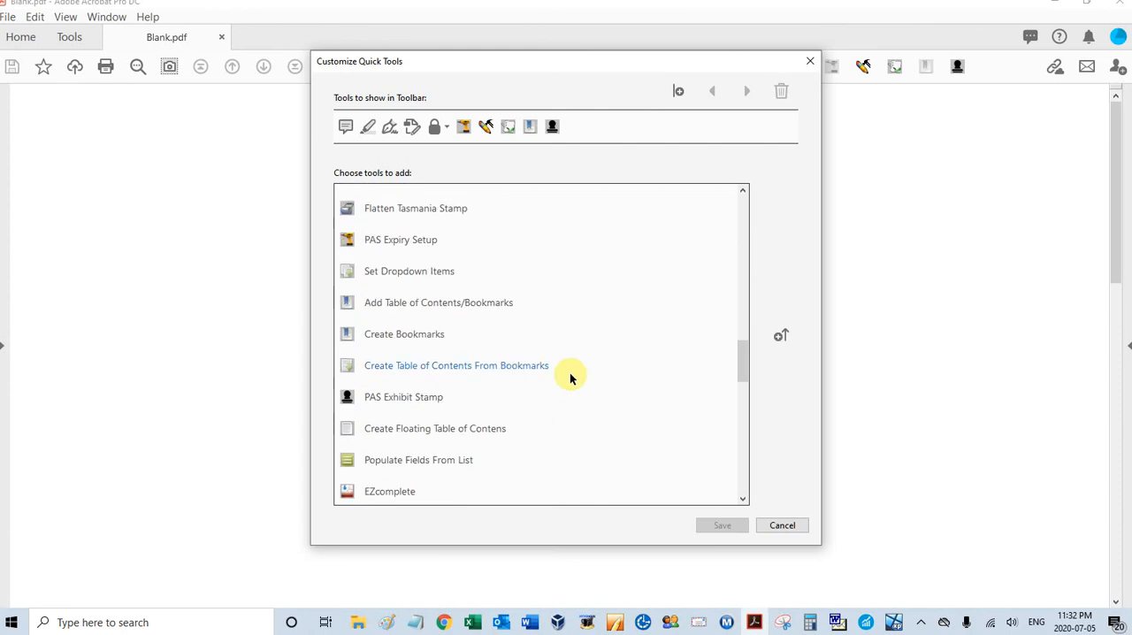
click(404, 396)
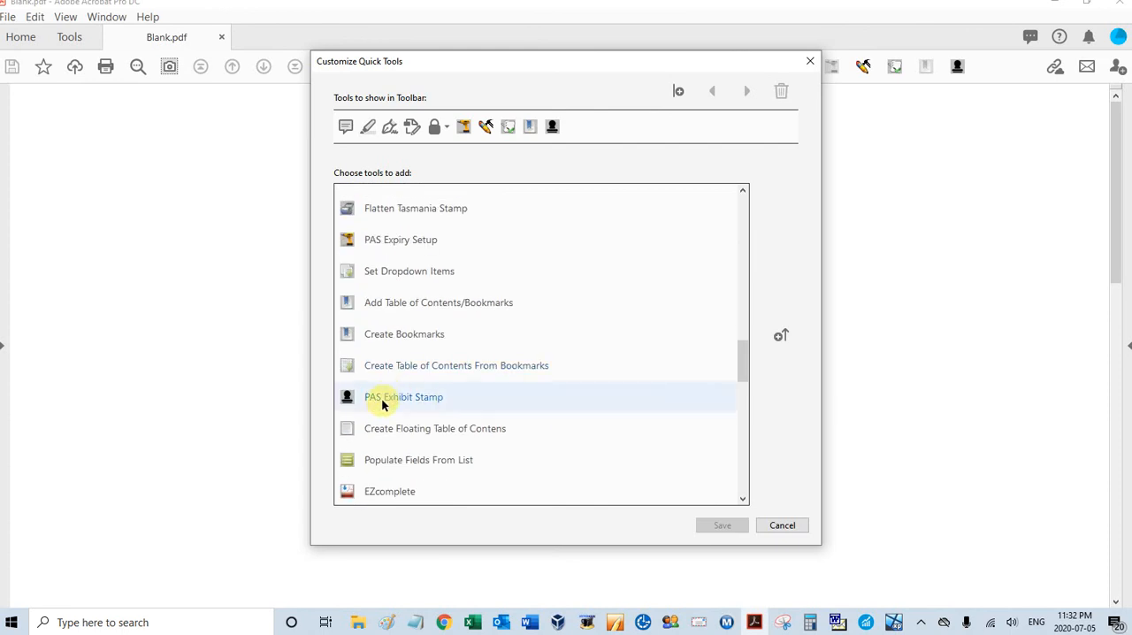
mouse_move(411, 418)
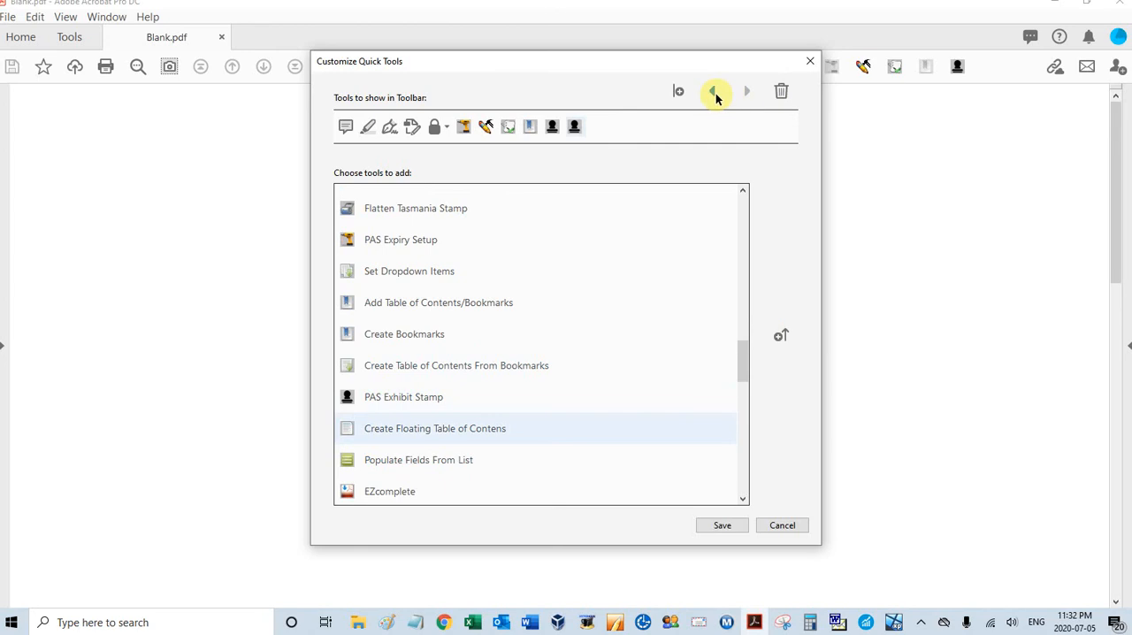
click(713, 91)
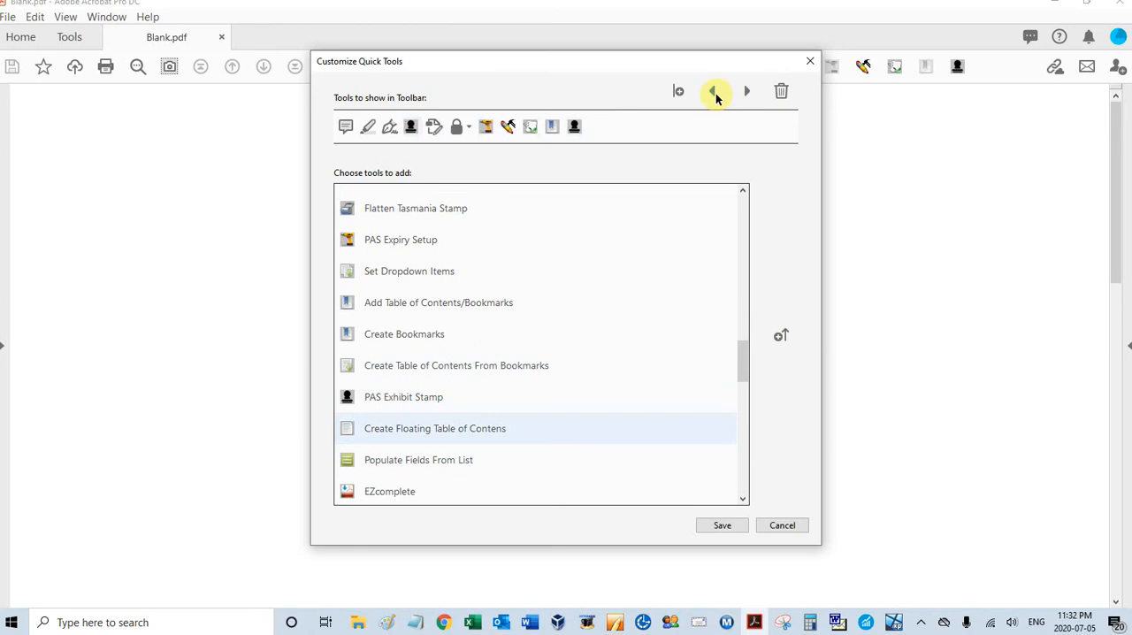
click(713, 90)
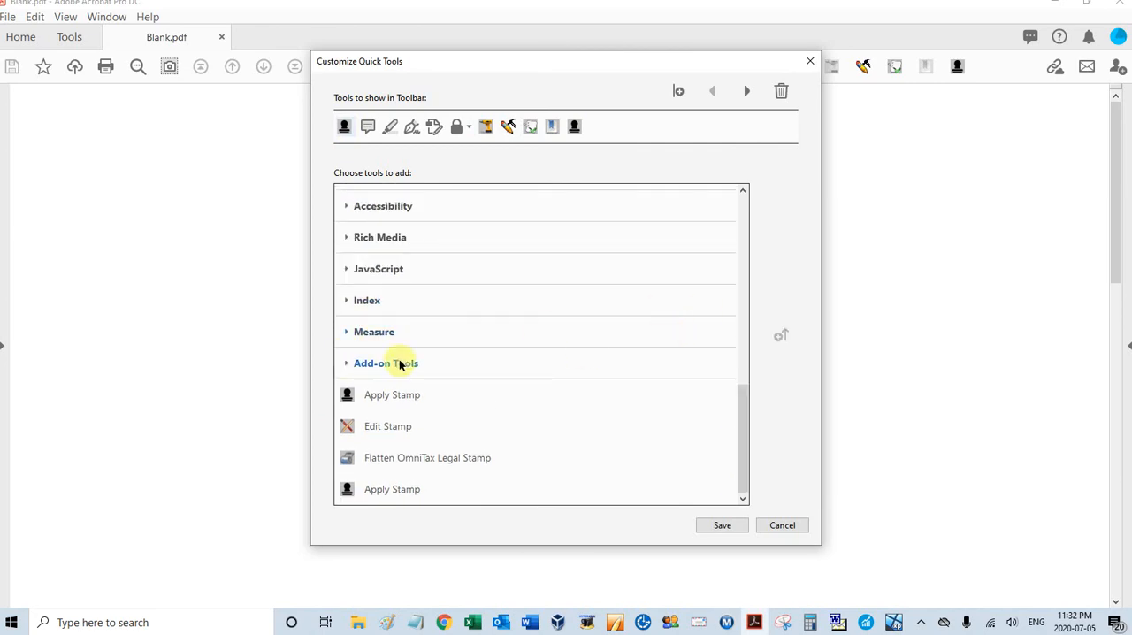
Collapse Add-on Tools and expand the Comment tool category.
click(385, 363)
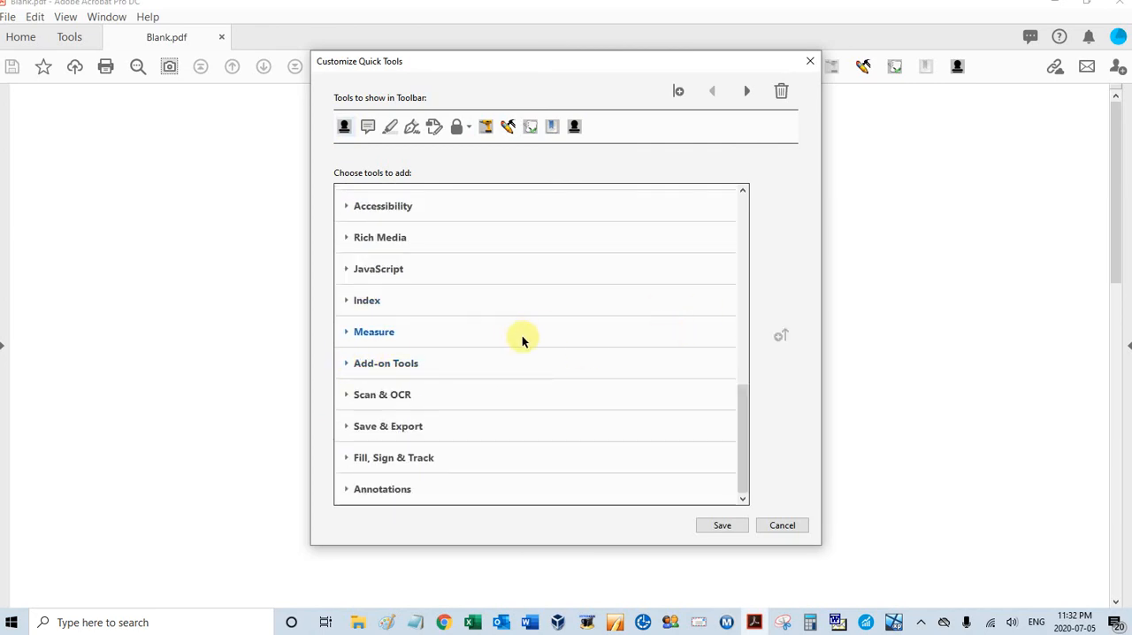
scroll(up, 3)
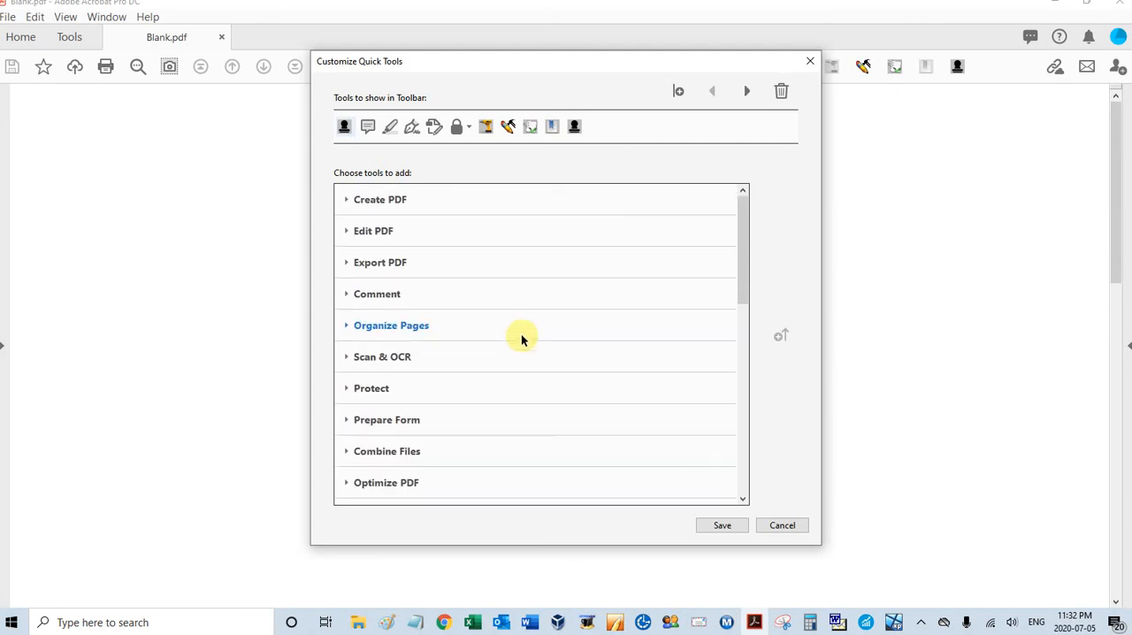
mouse_move(346, 299)
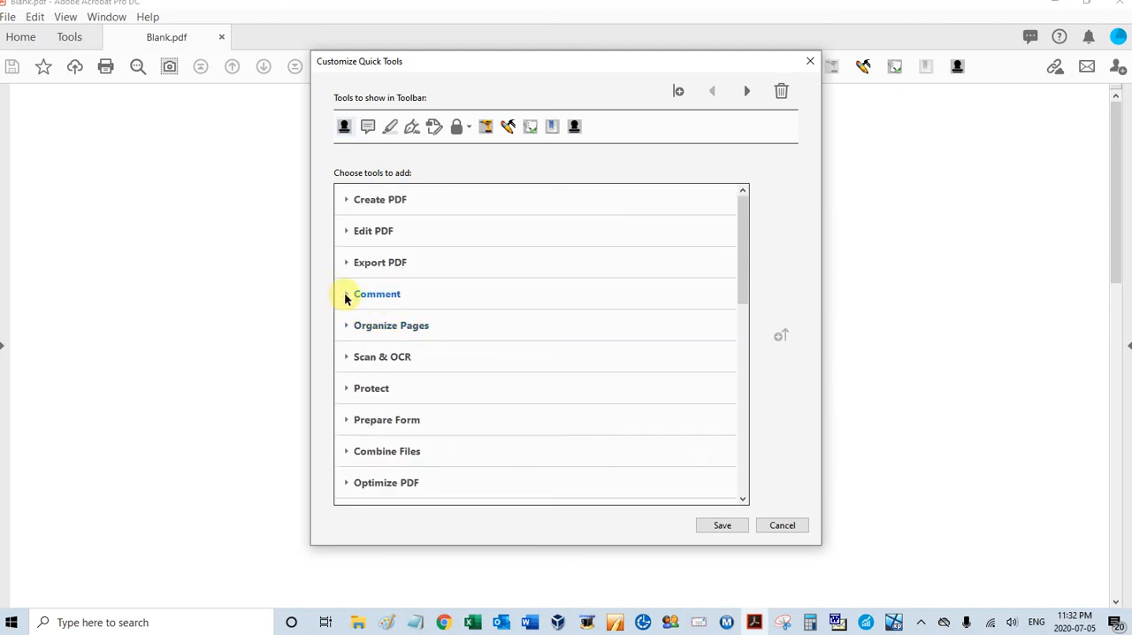
click(377, 294)
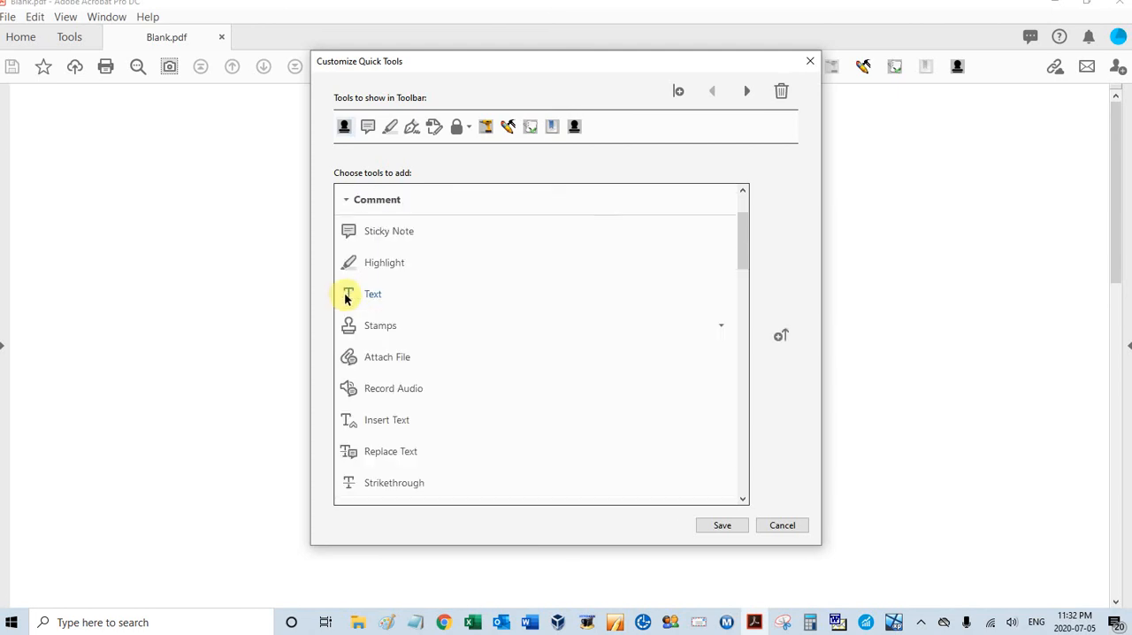
mouse_move(380, 326)
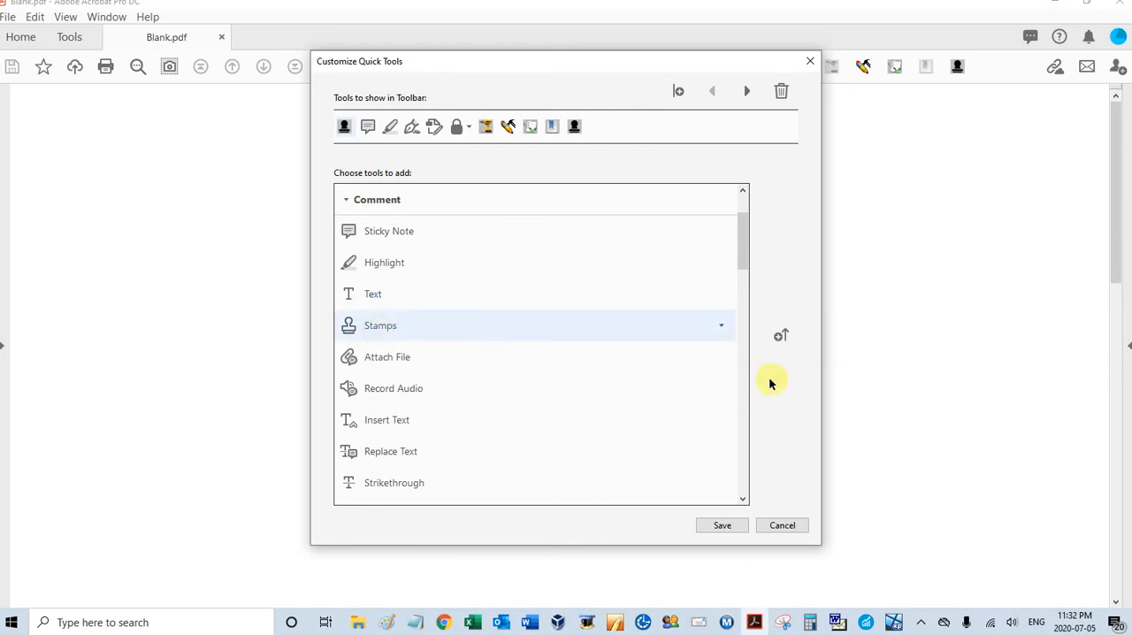
mouse_move(816, 352)
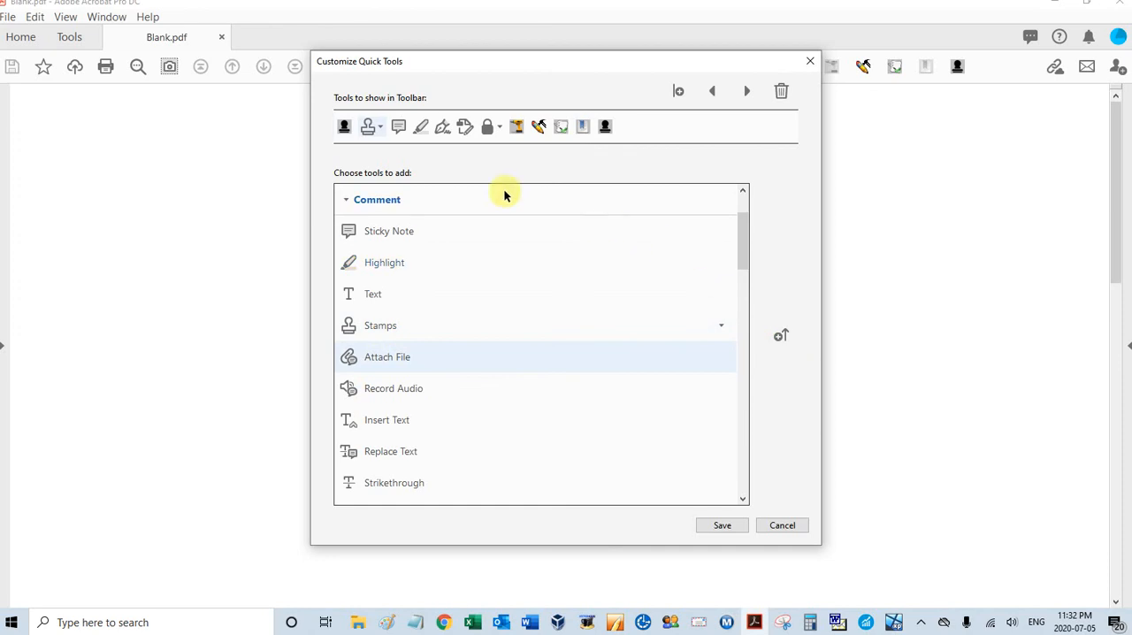
mouse_move(371, 127)
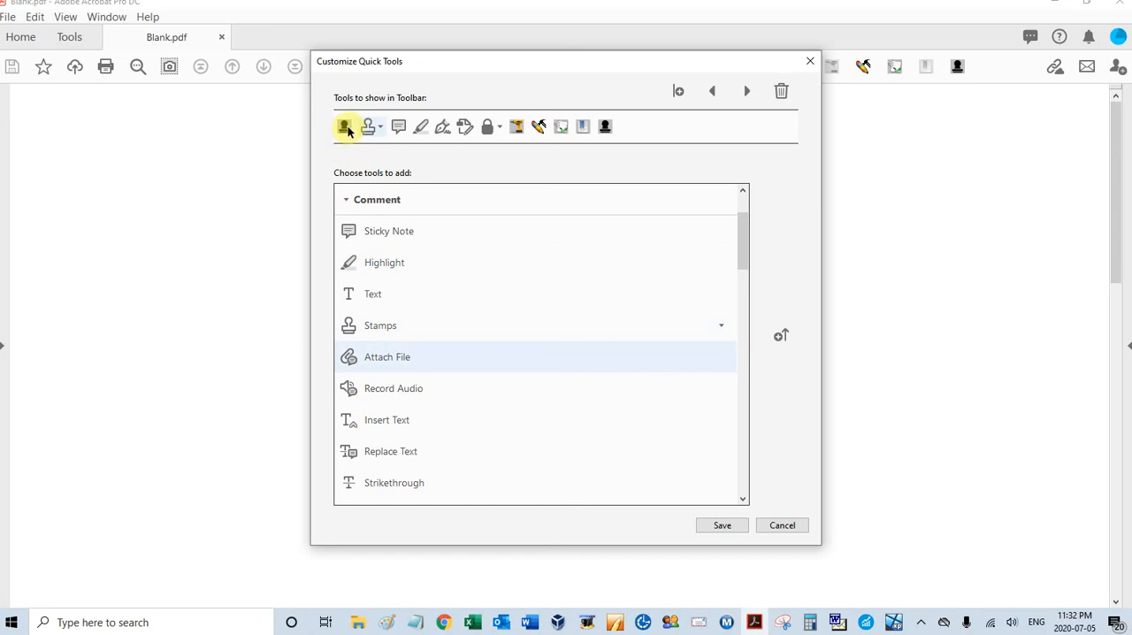
mouse_move(344, 126)
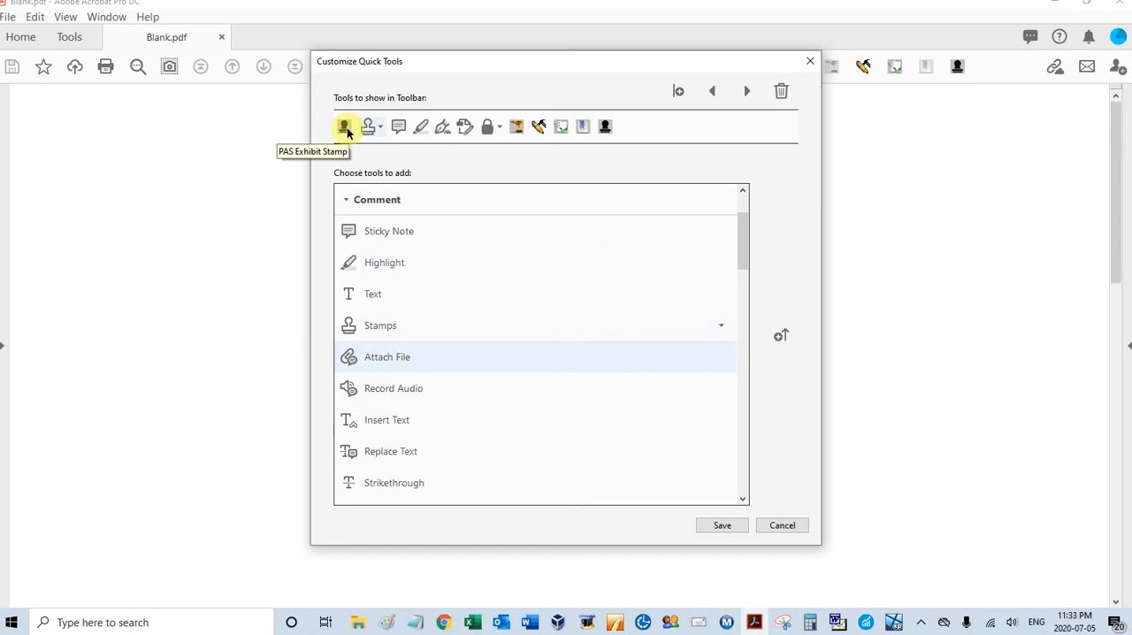
mouse_move(768, 336)
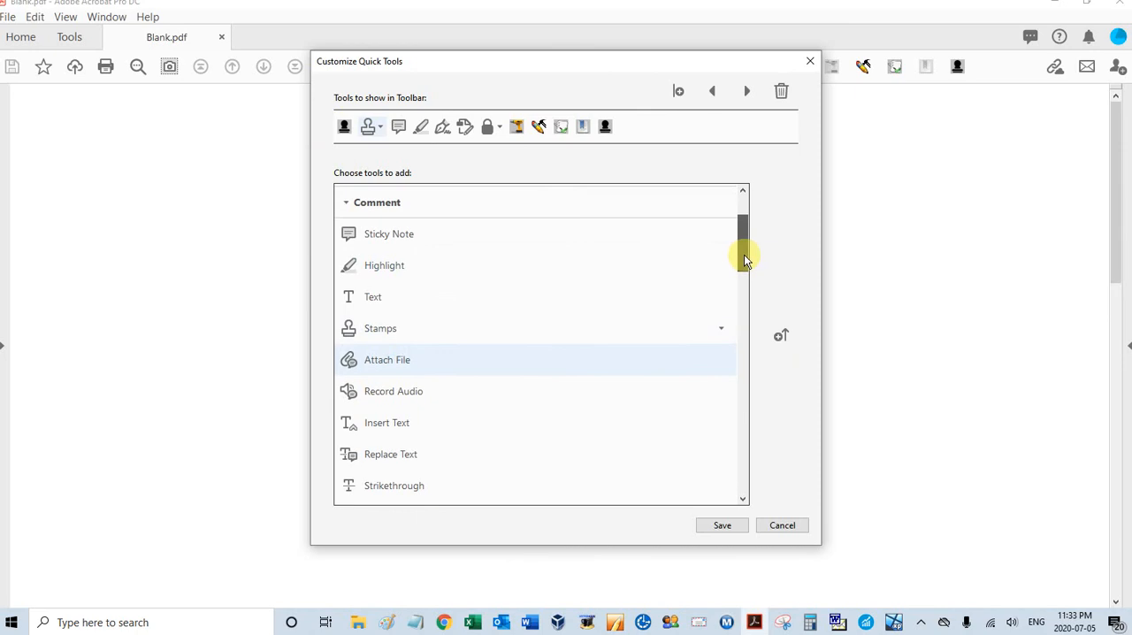
Scroll down to Keep Tool Selected under Comment, then save the customized Quick Tools toolbar.
scroll(down, 3)
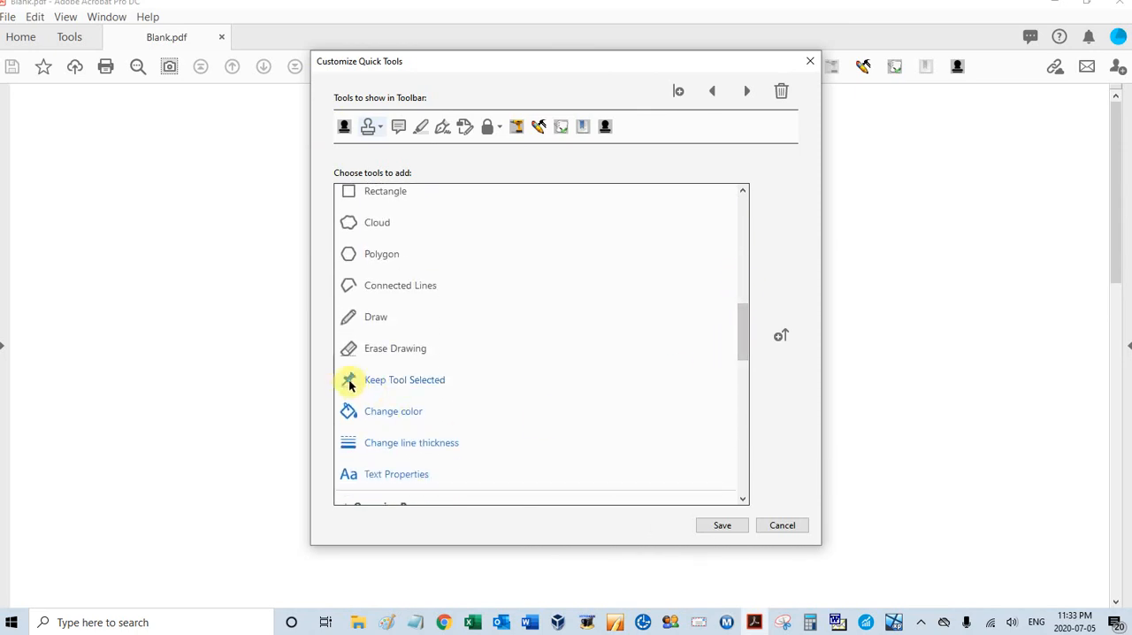
mouse_move(387, 385)
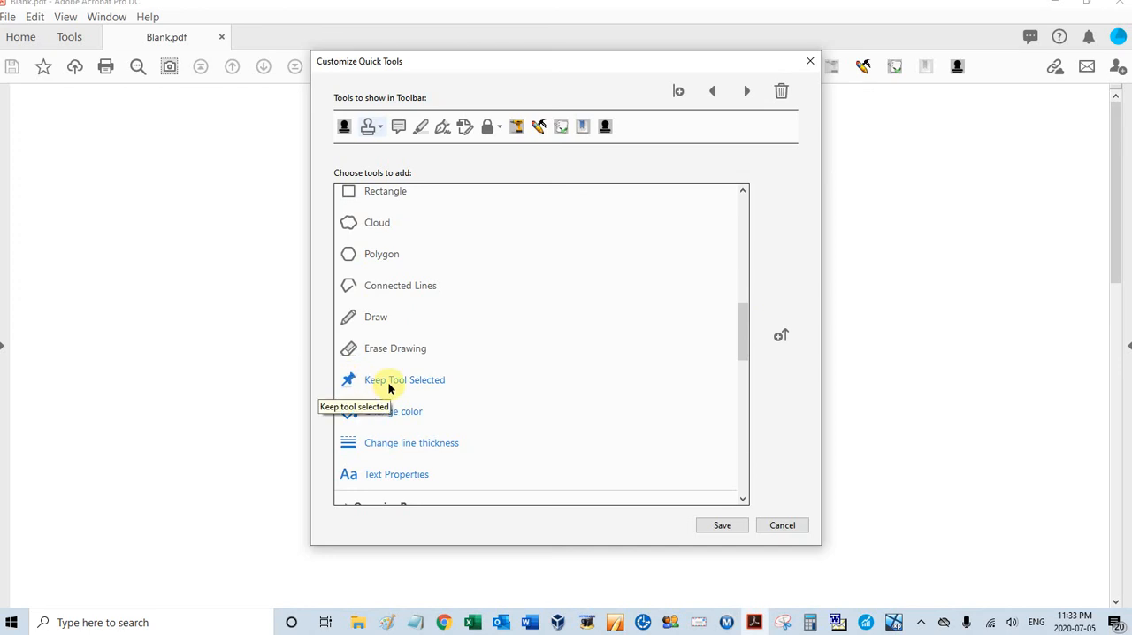
mouse_move(396, 386)
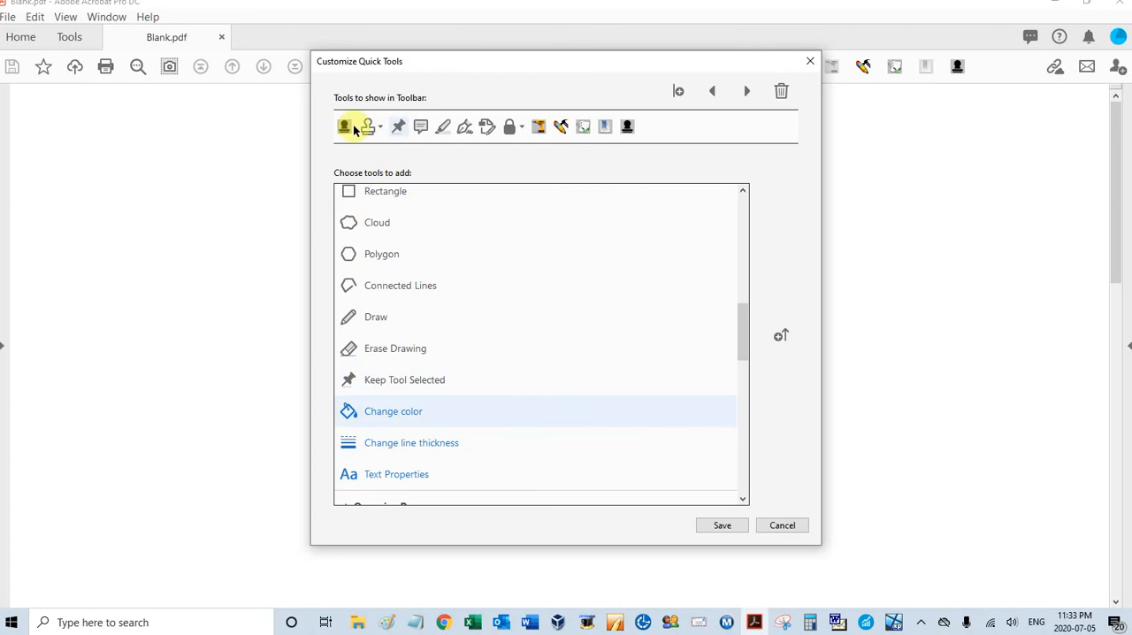
mouse_move(502, 167)
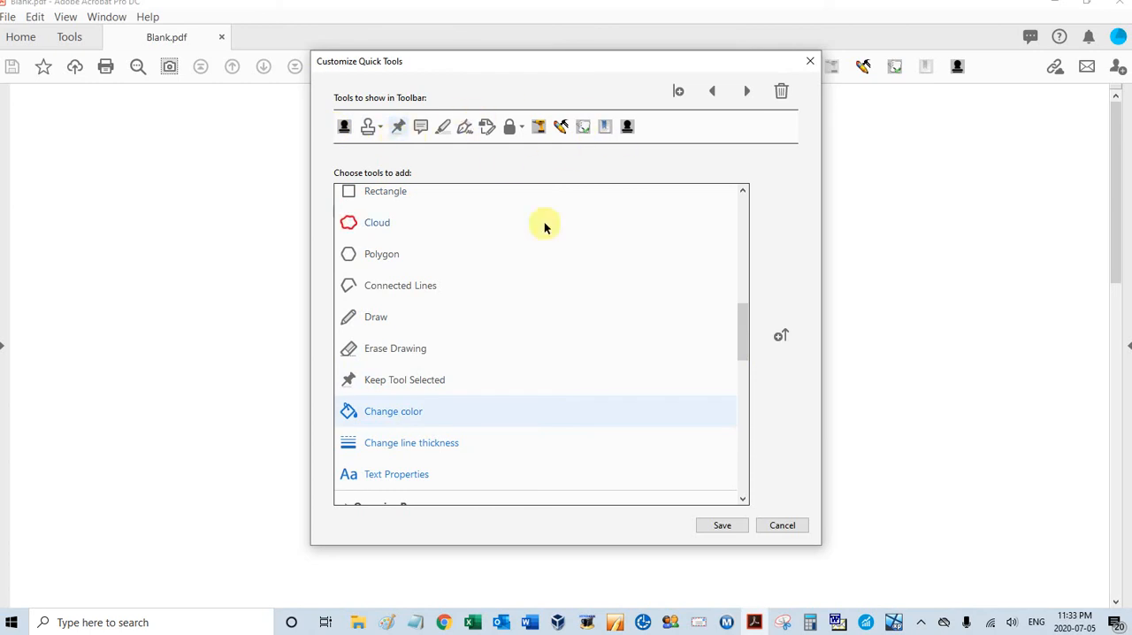
mouse_move(608, 491)
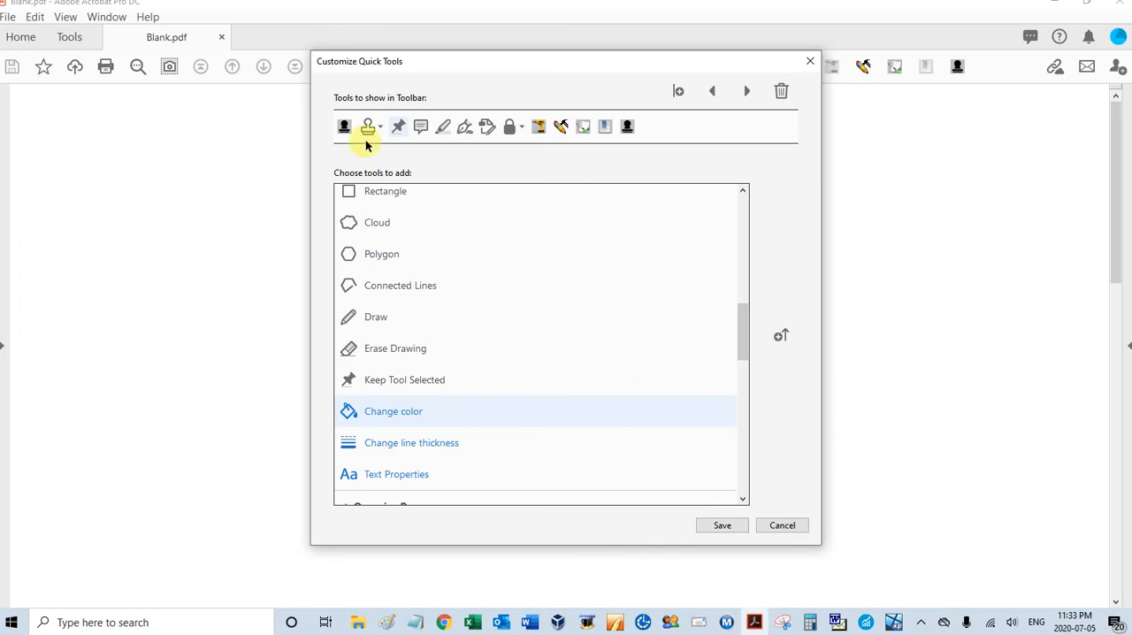
mouse_move(722, 526)
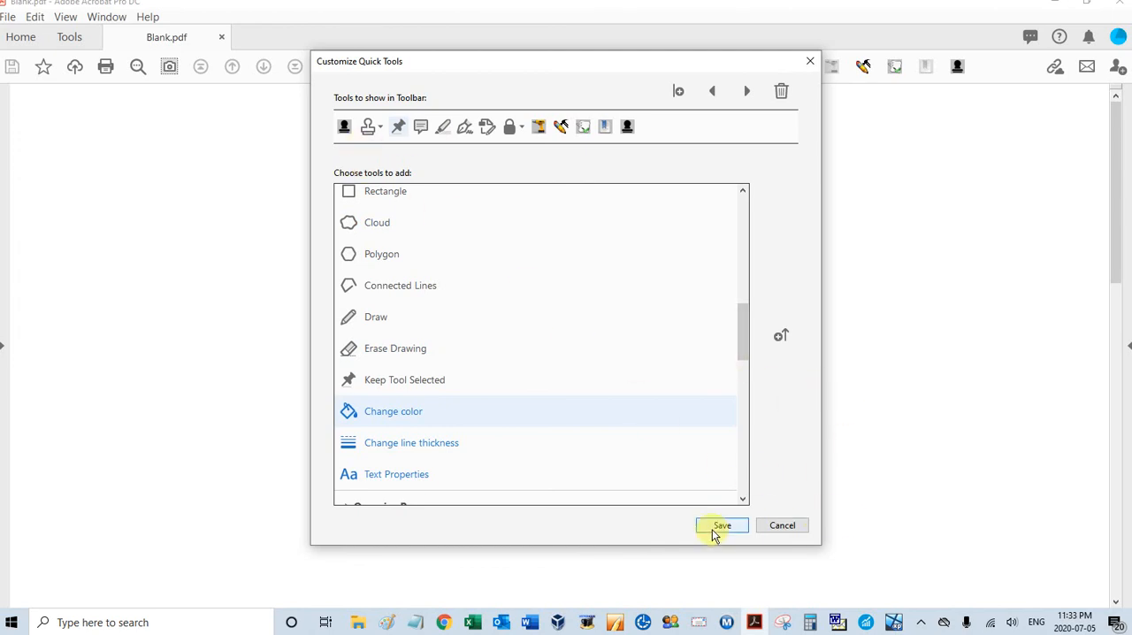
click(722, 525)
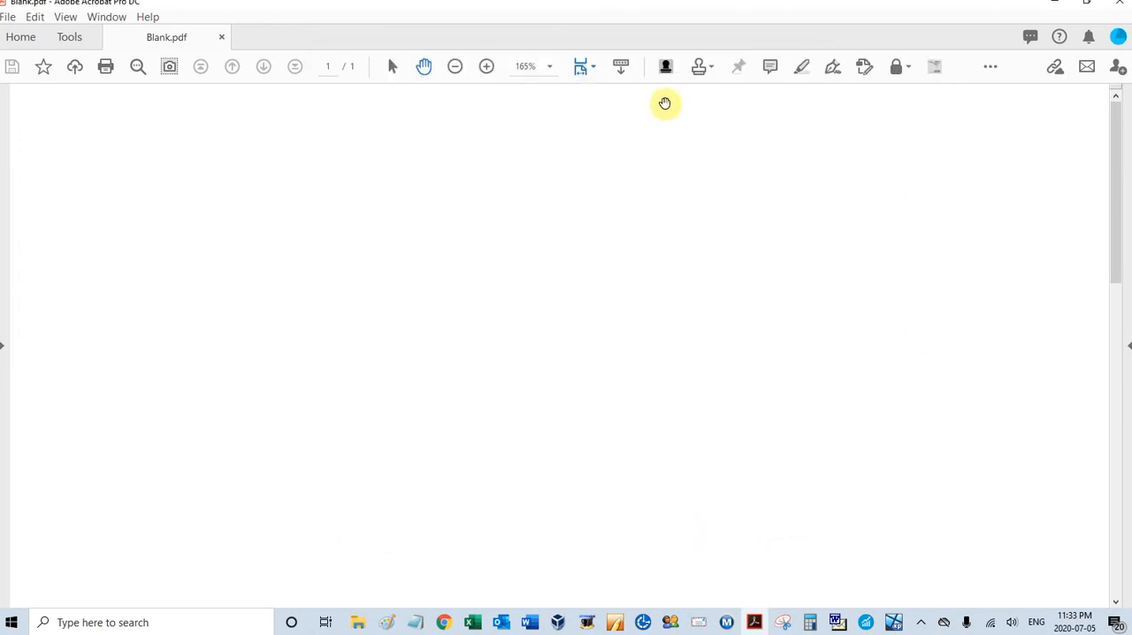
mouse_move(683, 69)
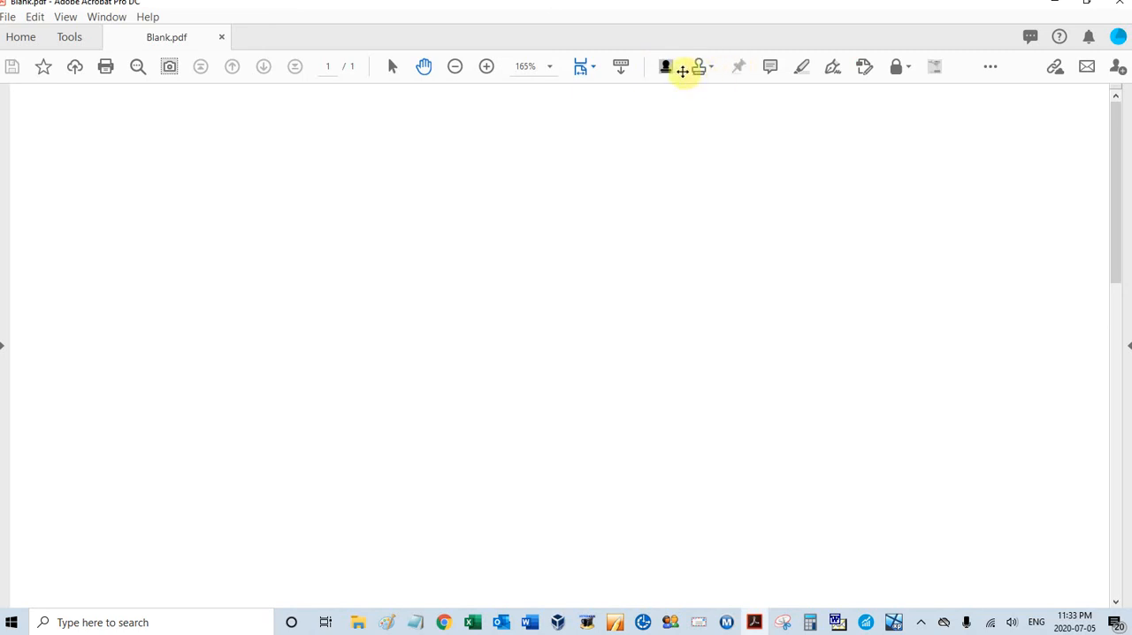
mouse_move(844, 289)
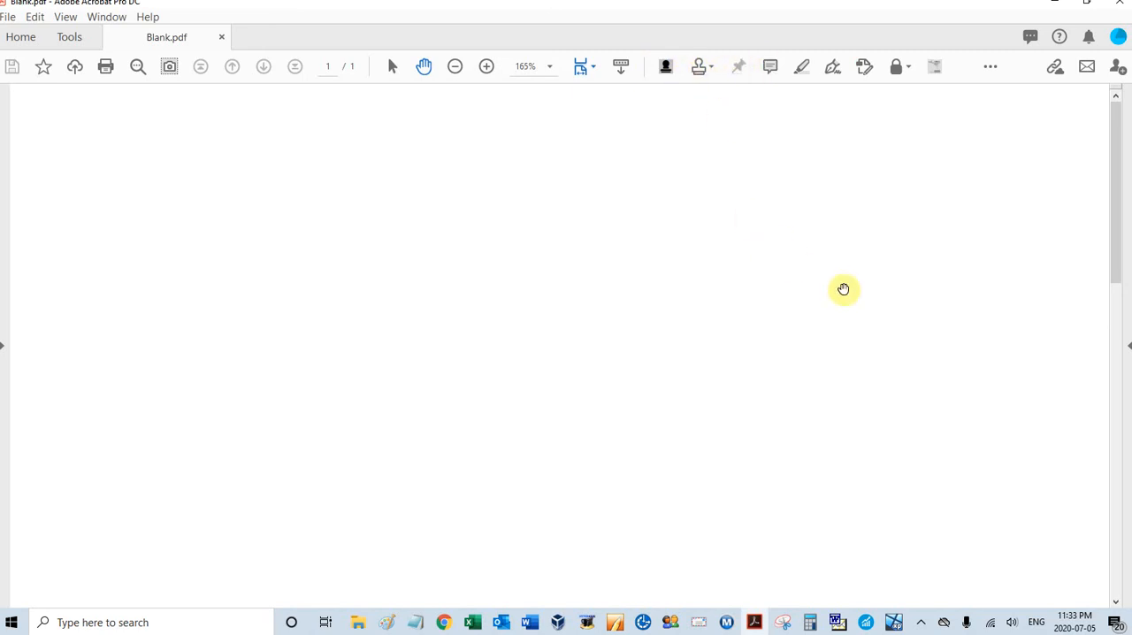